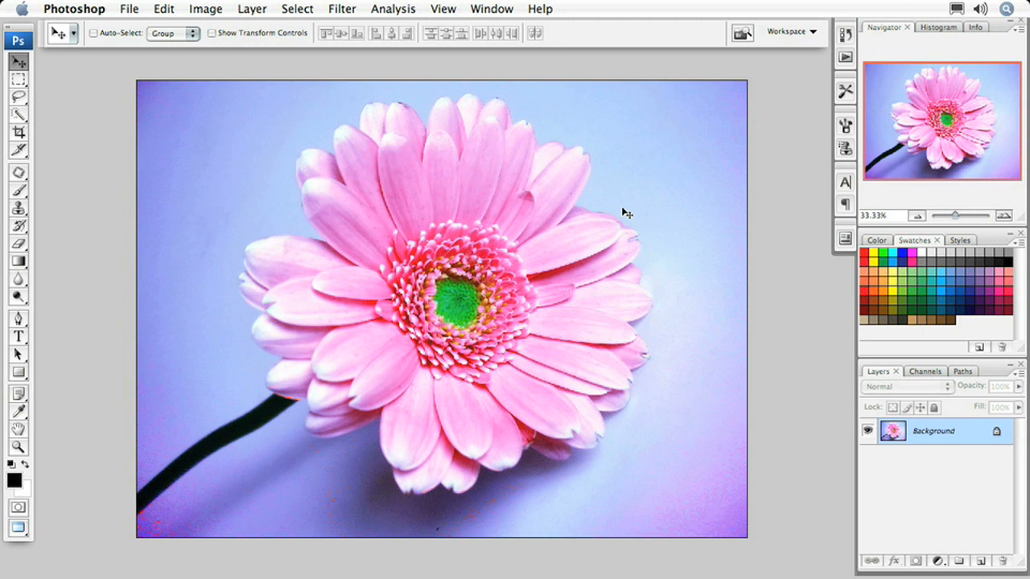
mouse_move(605, 378)
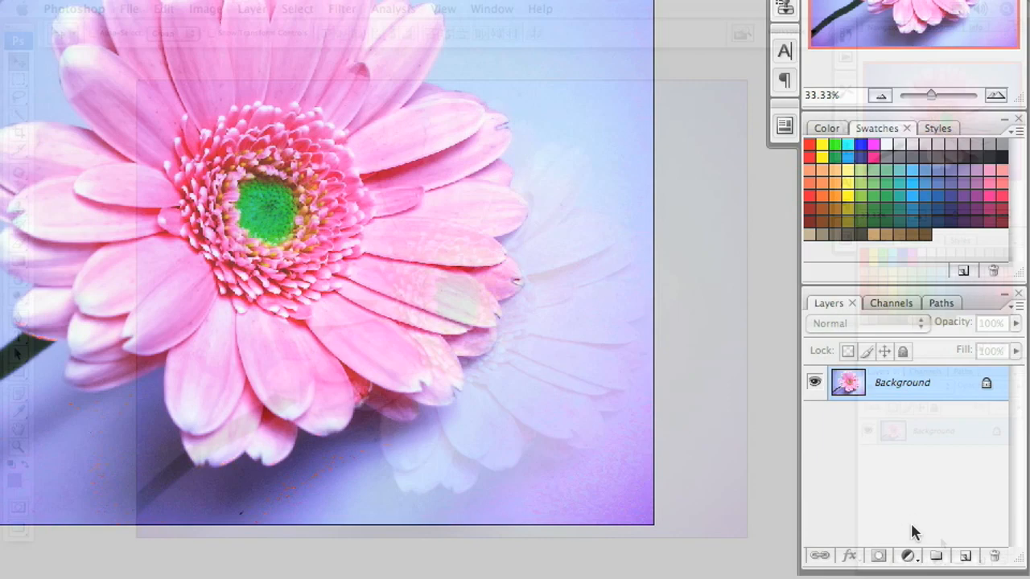
- Add a Black & White adjustment layer above the gerbera photo
click(907, 557)
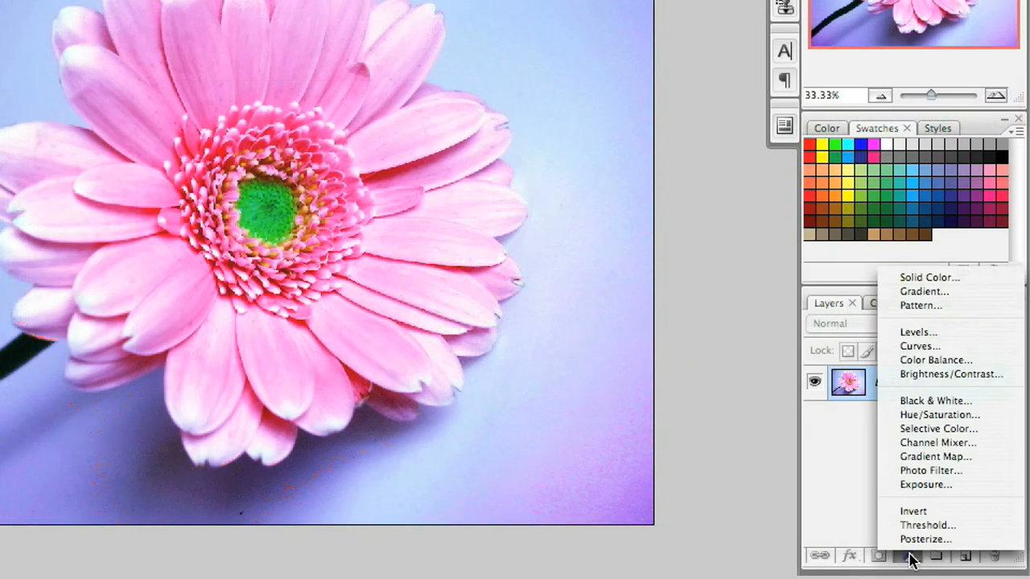
mouse_move(924, 400)
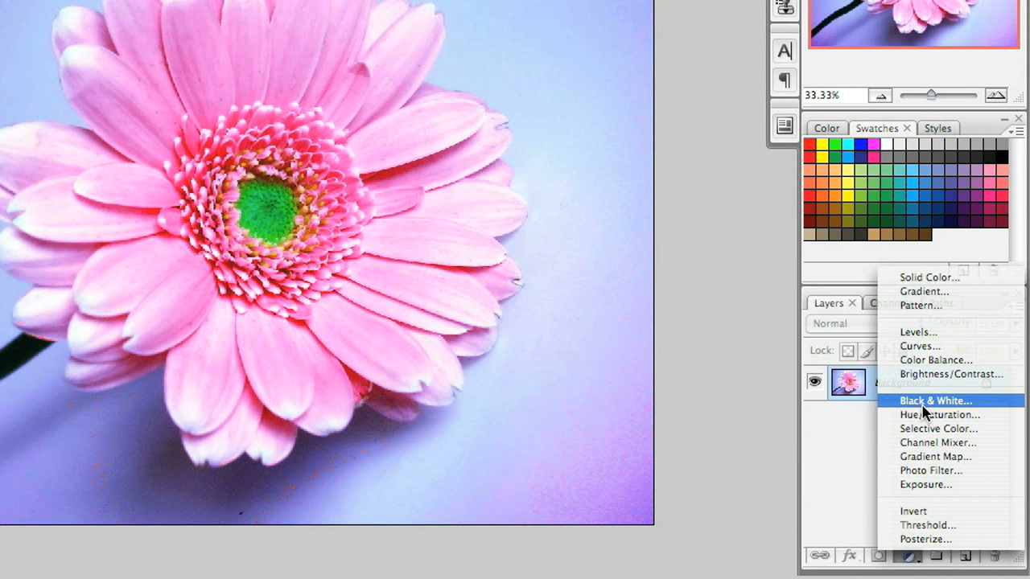
click(935, 400)
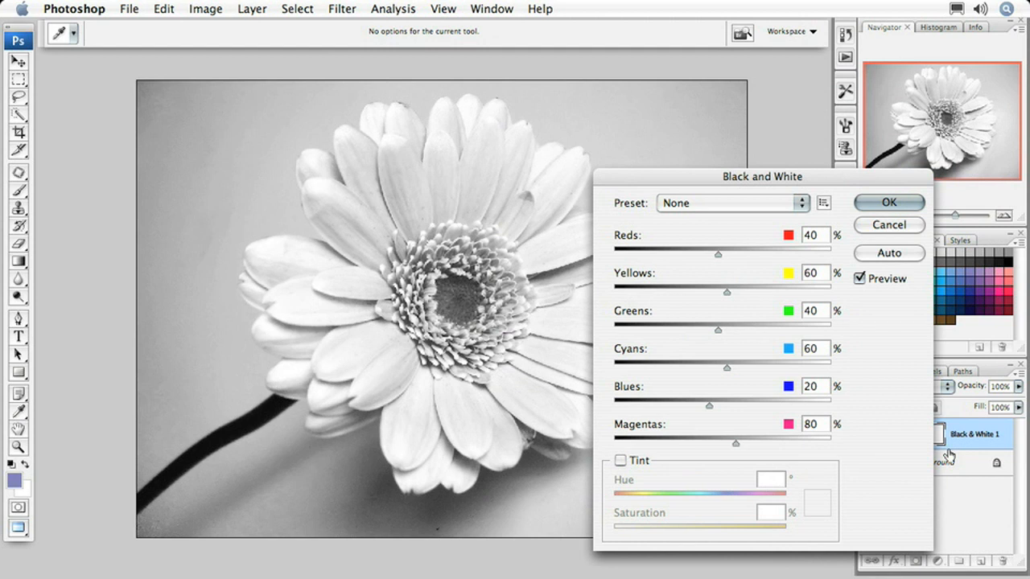
mouse_move(898, 295)
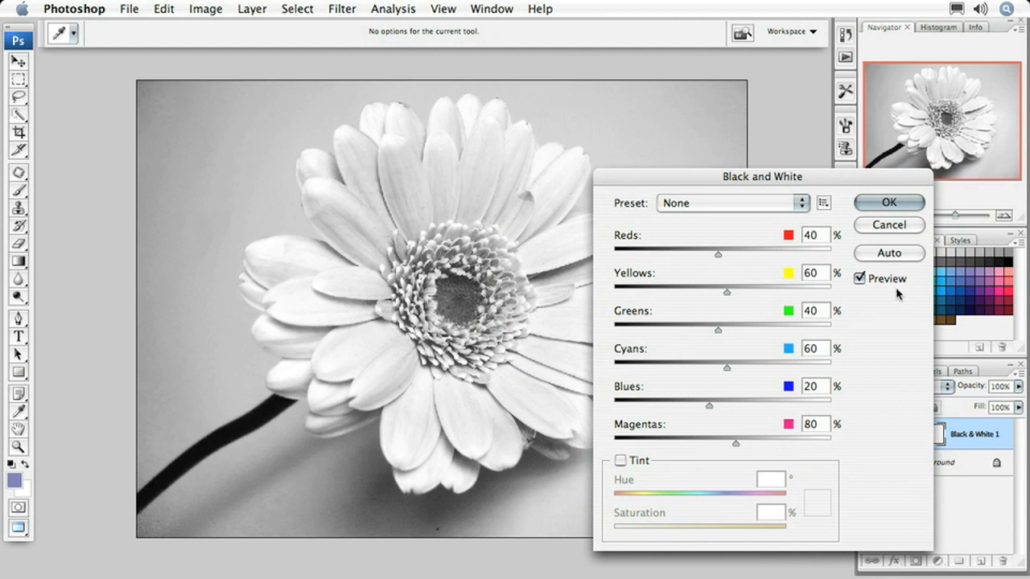
- Try the Blue Filter, Infrared and Neutral Density presets, settling on Yellow Filter
click(728, 203)
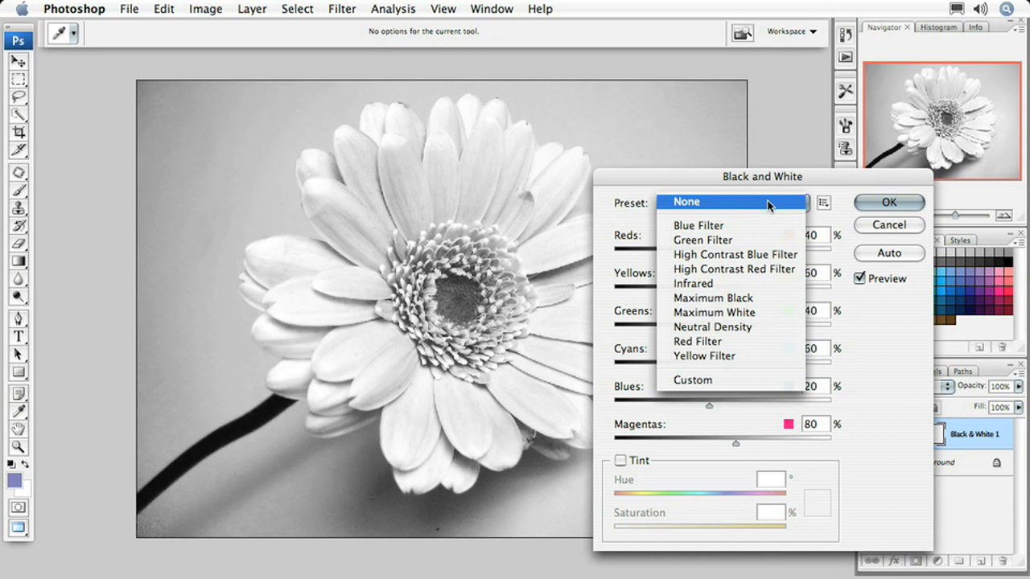
click(699, 226)
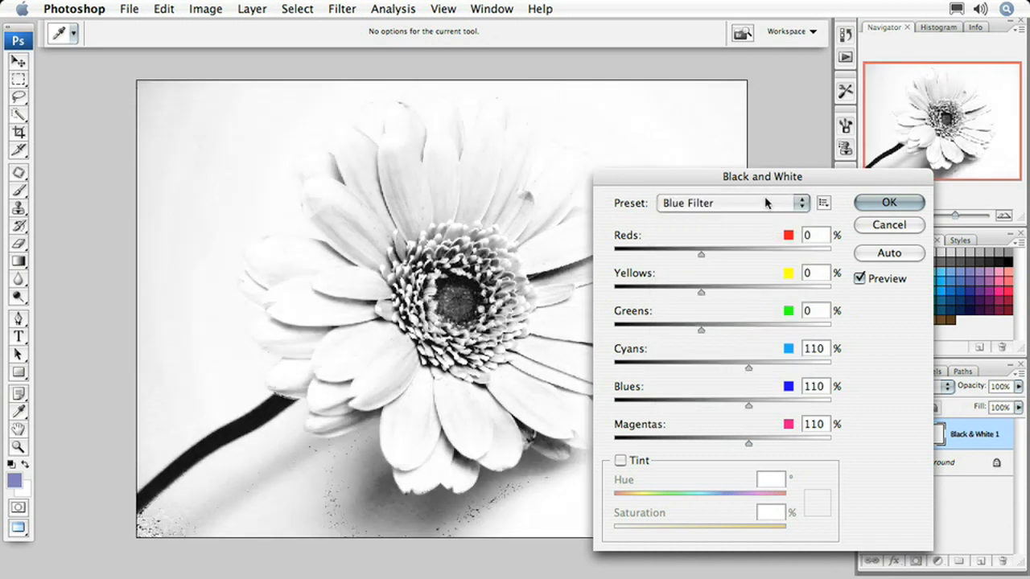
click(730, 202)
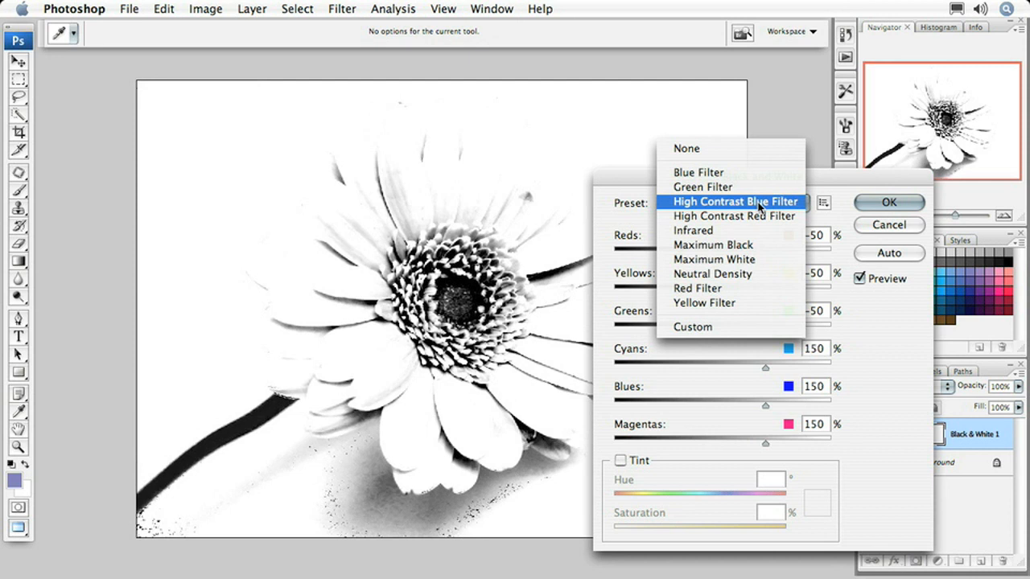
click(691, 230)
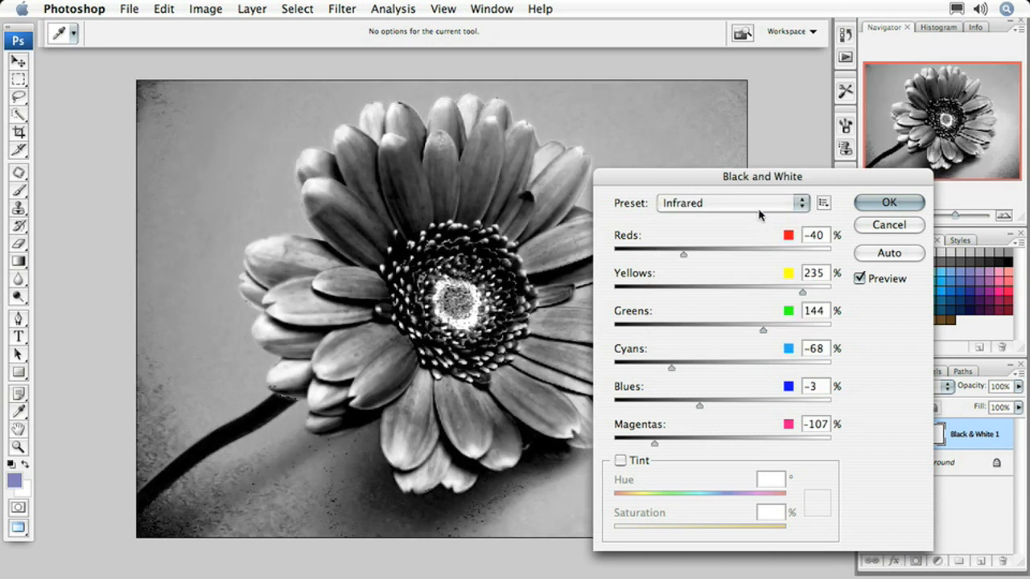
click(731, 202)
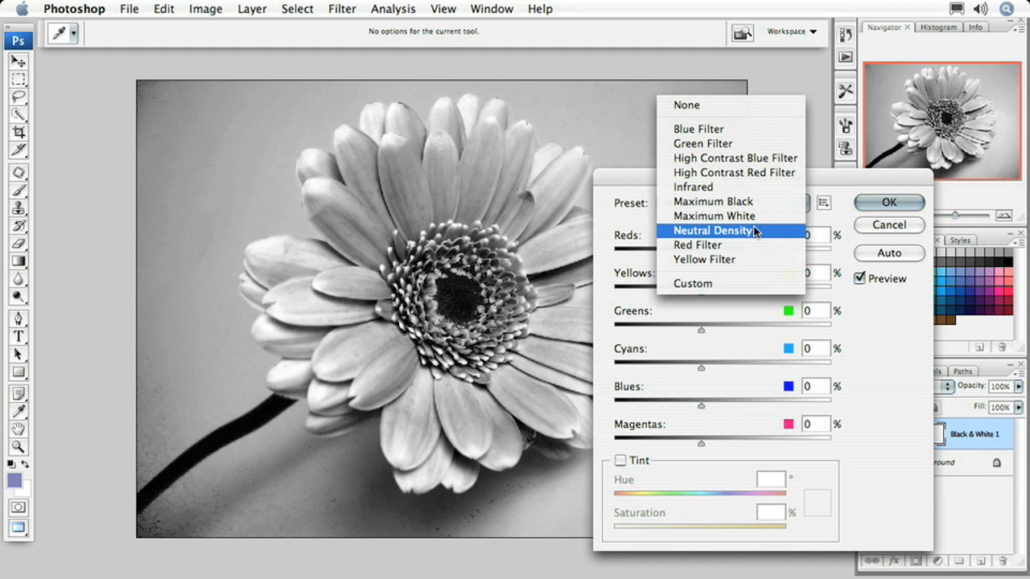
click(704, 230)
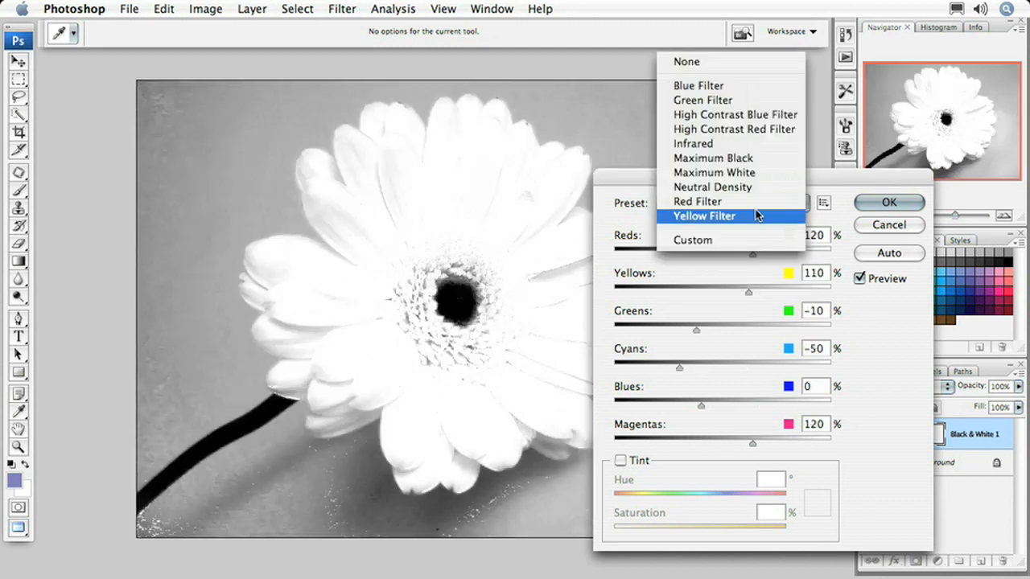
click(703, 216)
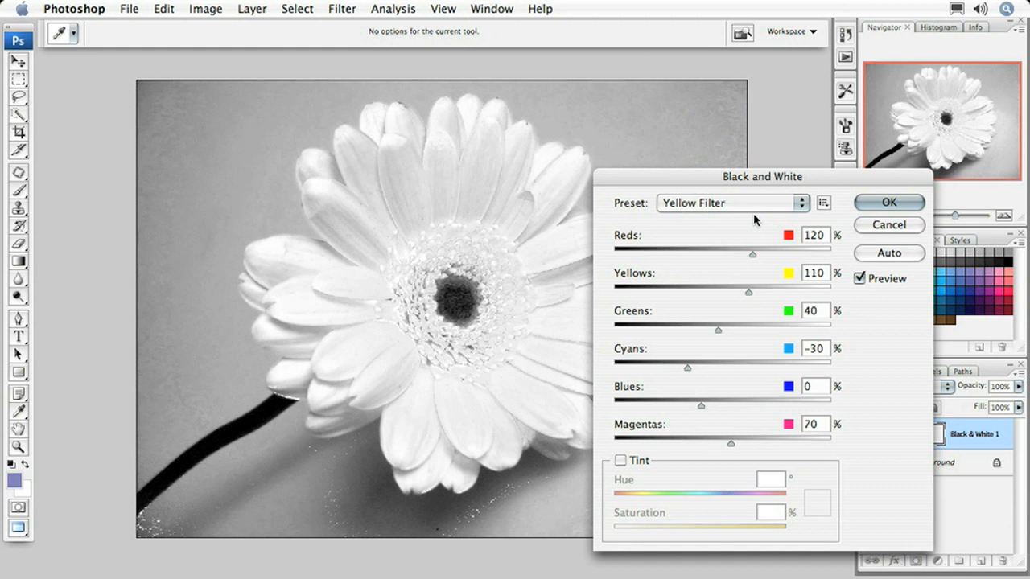
click(727, 203)
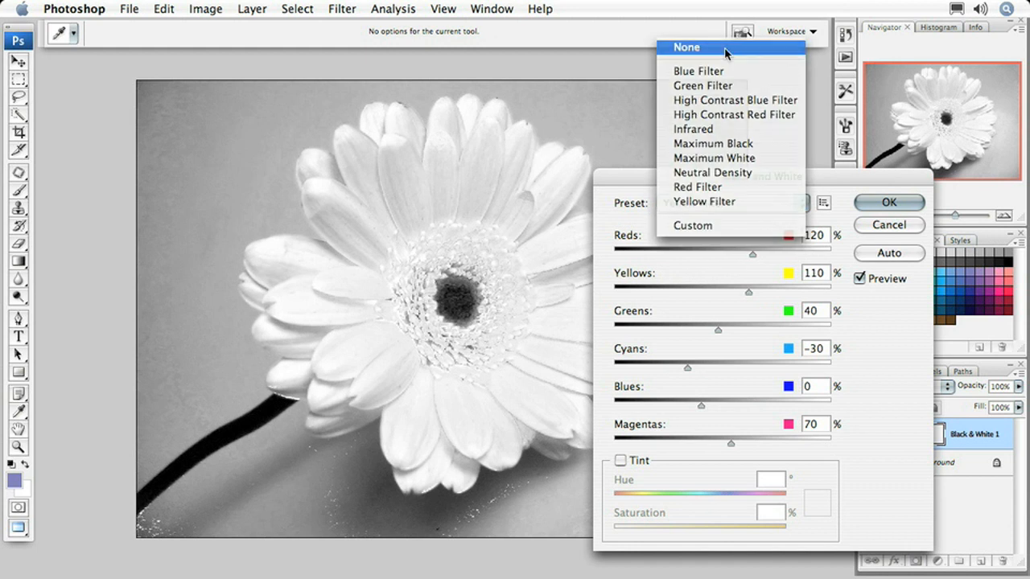
- Reset to None, set blues -14, yellows 13, magentas 63 and apply the conversion
click(685, 47)
text(10)
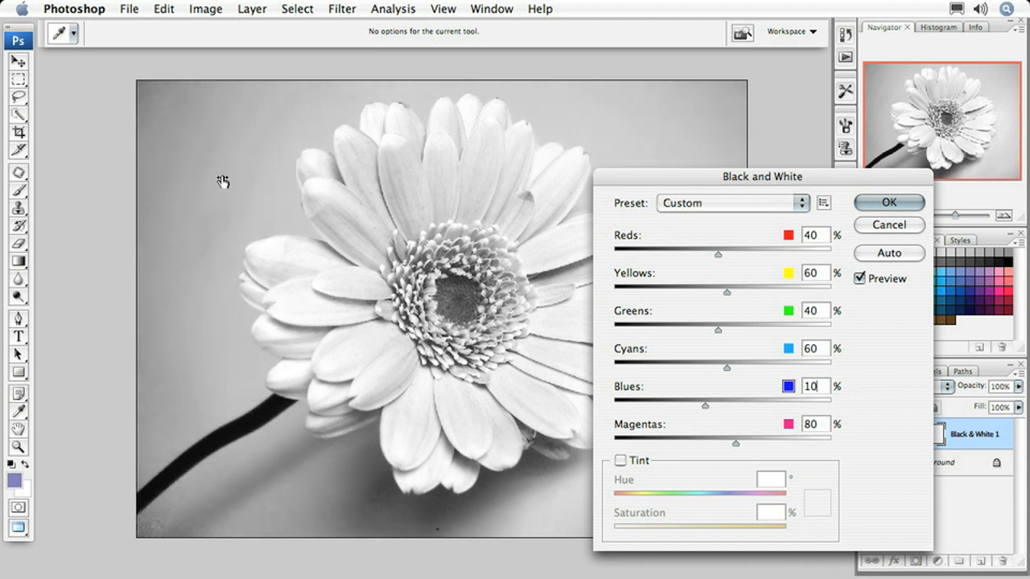
drag(705, 405, 694, 405)
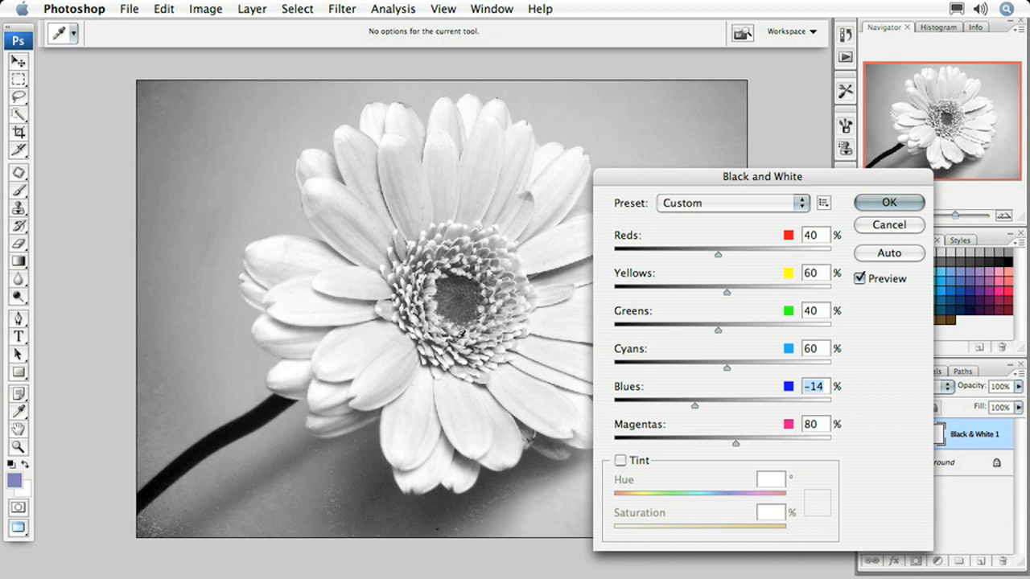
drag(727, 292, 712, 293)
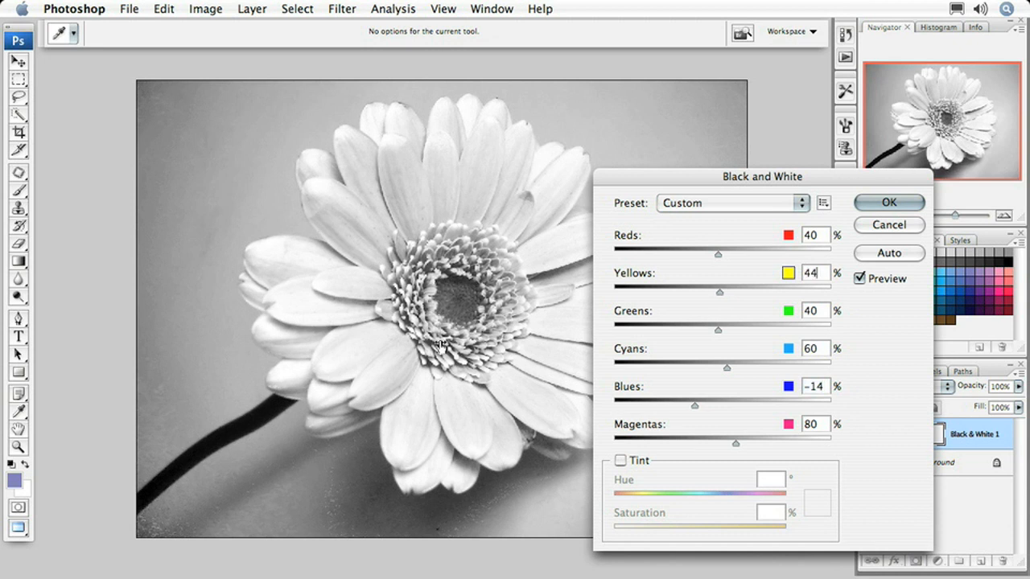
text(17)
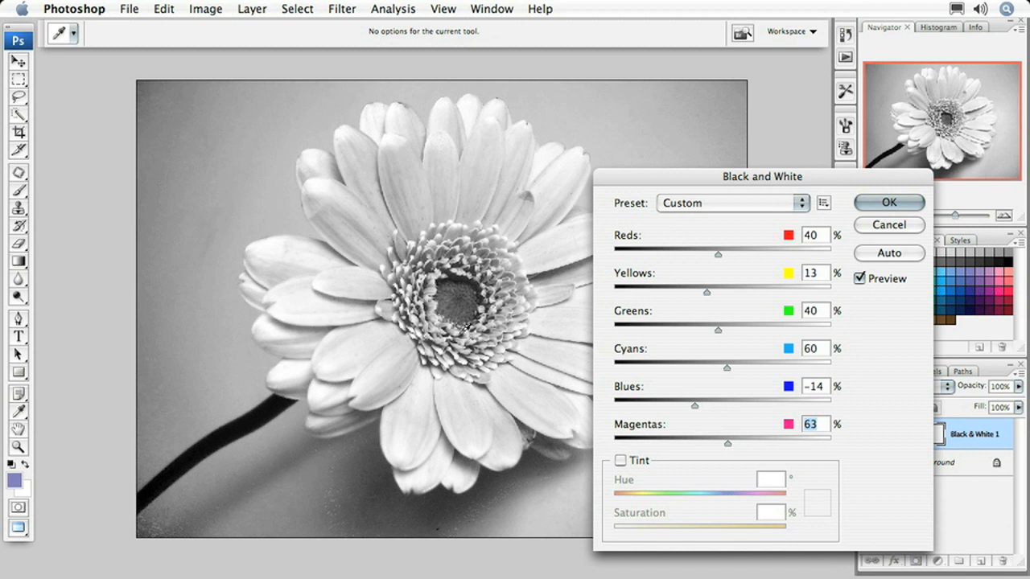
mouse_move(641, 228)
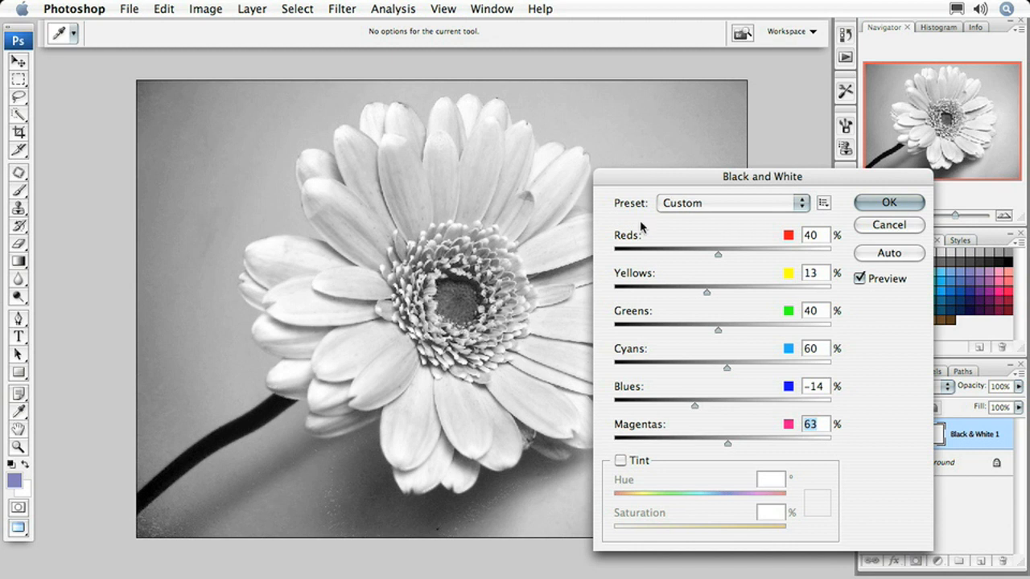
click(888, 203)
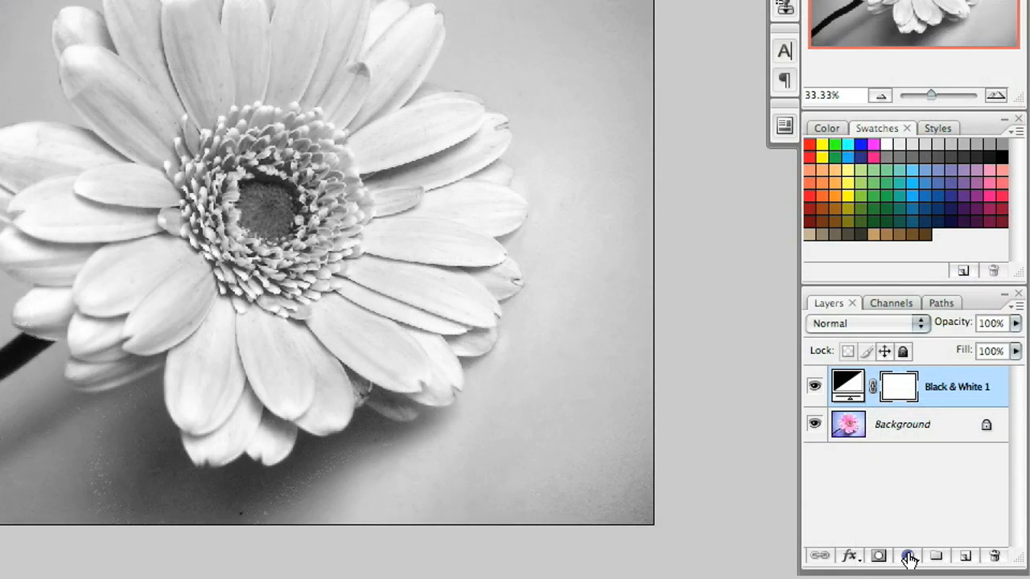
- Add a Solid Color fill layer of muted purple #8781bd above the Black & White layer
click(908, 557)
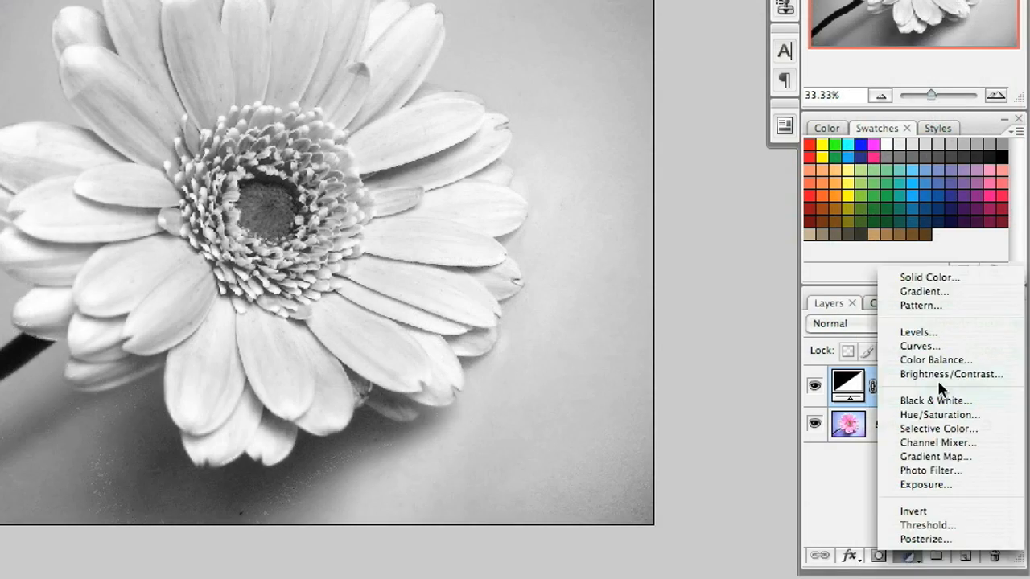
click(929, 276)
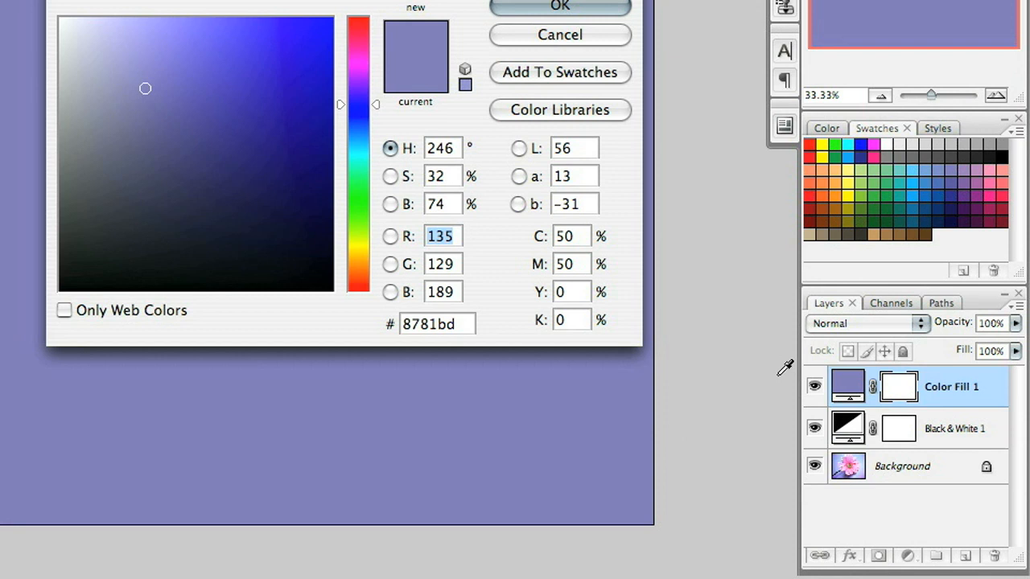
mouse_move(727, 301)
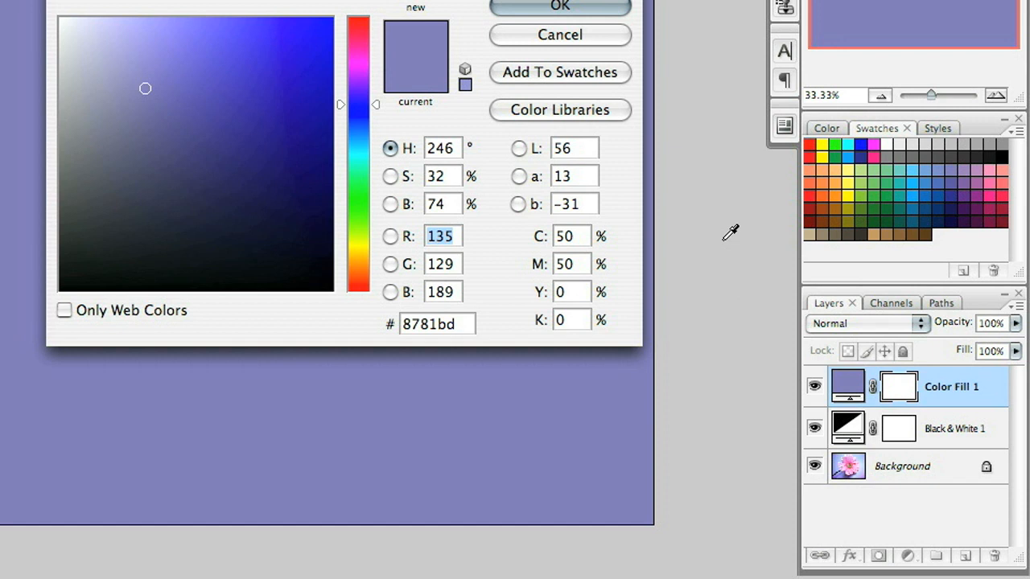
click(560, 6)
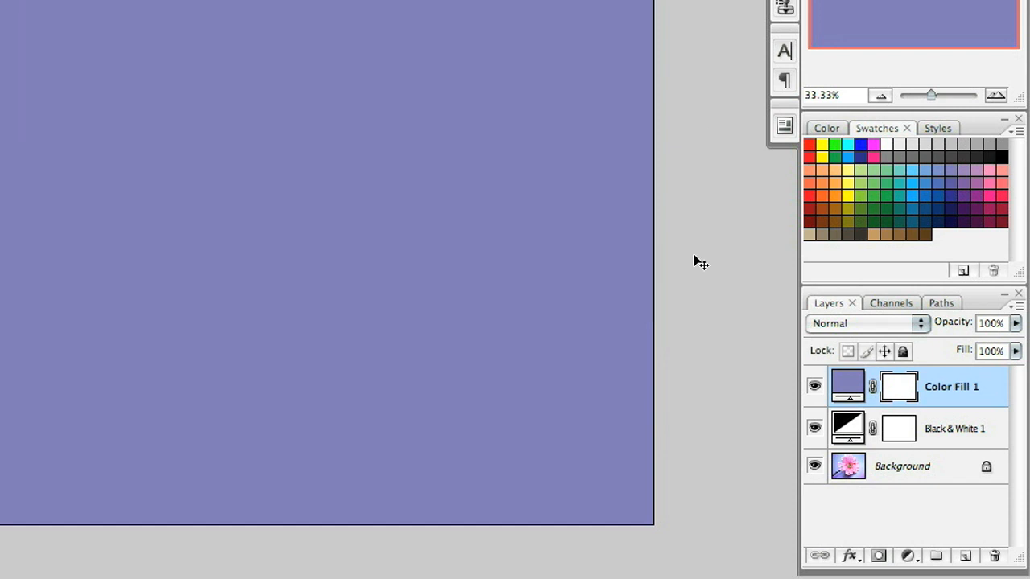
mouse_move(856, 338)
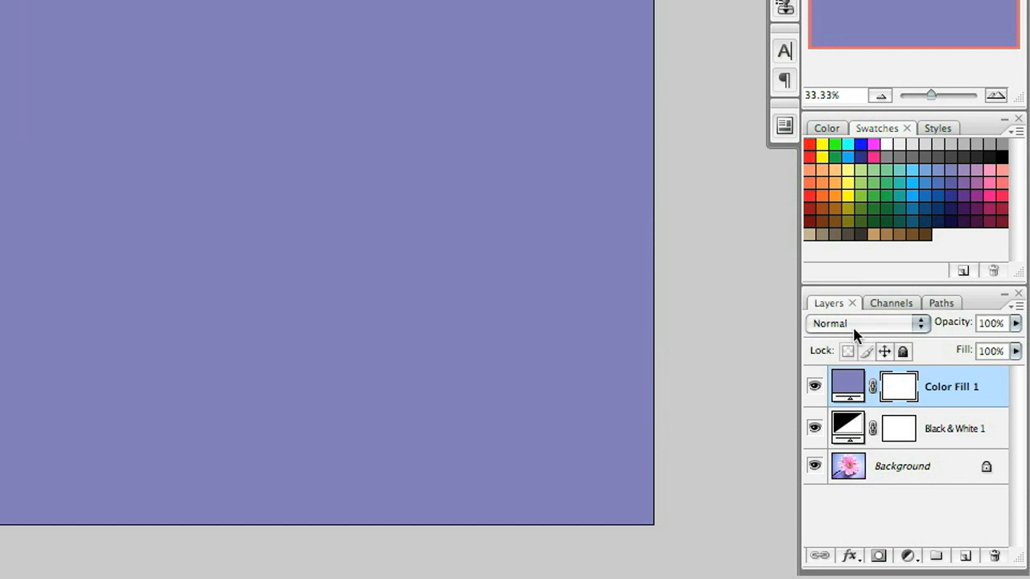
- Set the Color Fill 1 layer's blend mode to Color so the gerbera shows through tinted
click(865, 323)
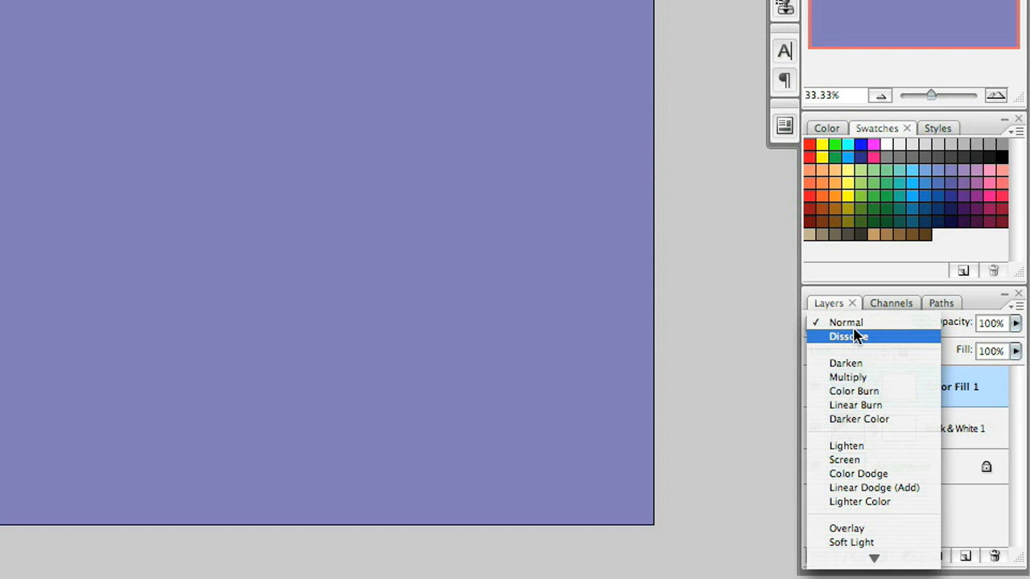
mouse_move(856, 340)
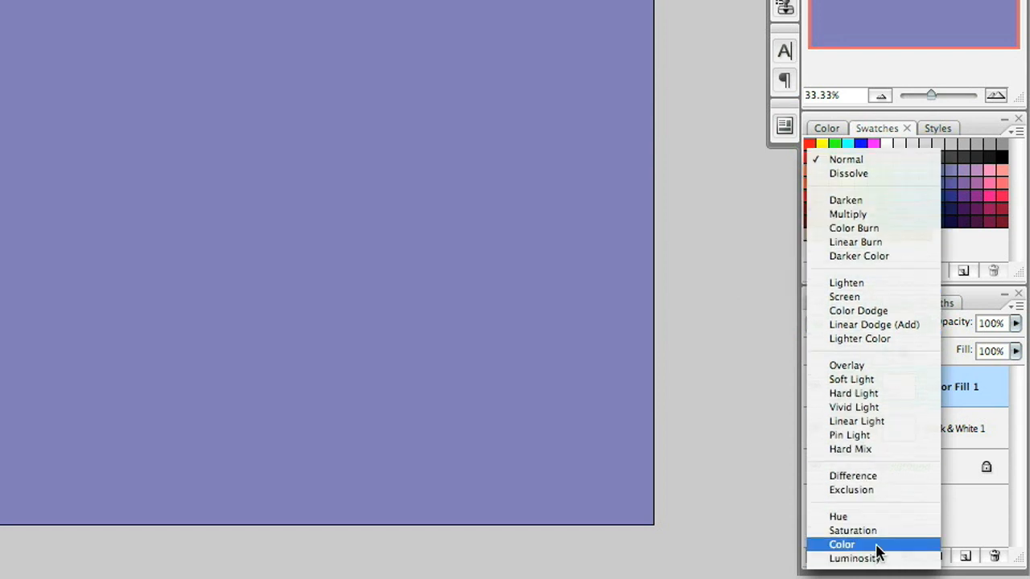
click(841, 543)
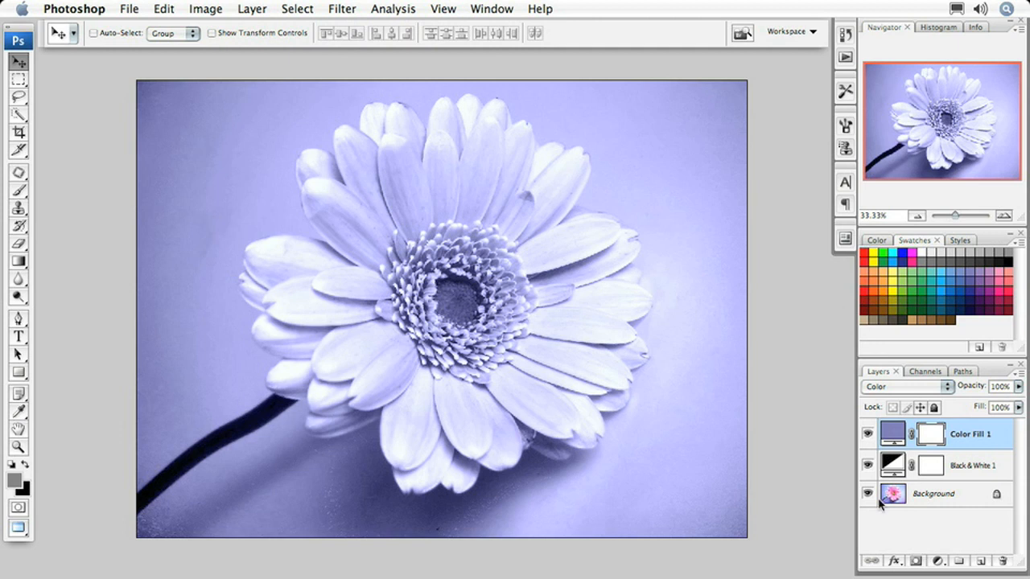
- Reopen Black & White 1 and retune Magentas to 35% and Blues to 8
double_click(891, 465)
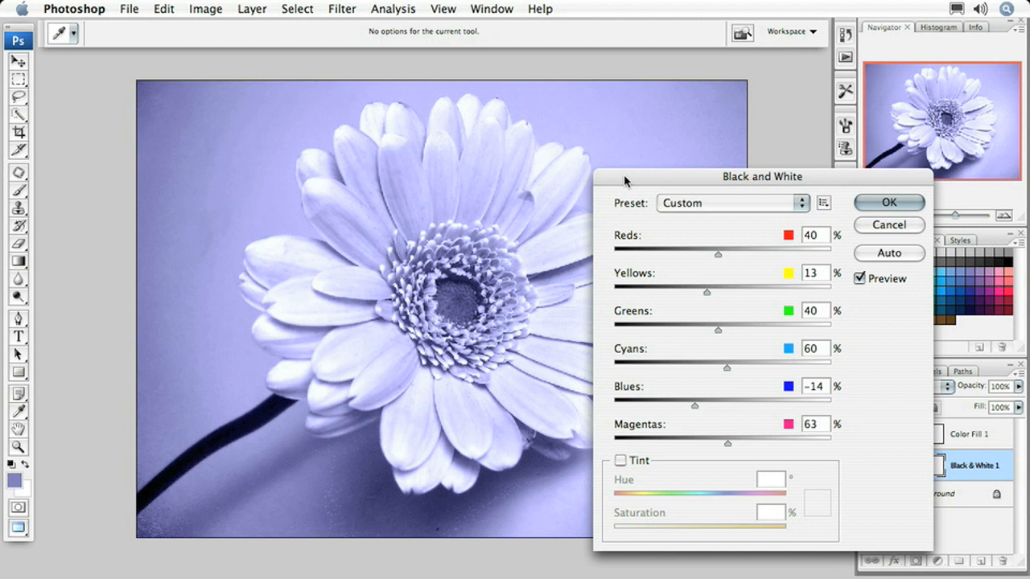
drag(762, 176, 845, 132)
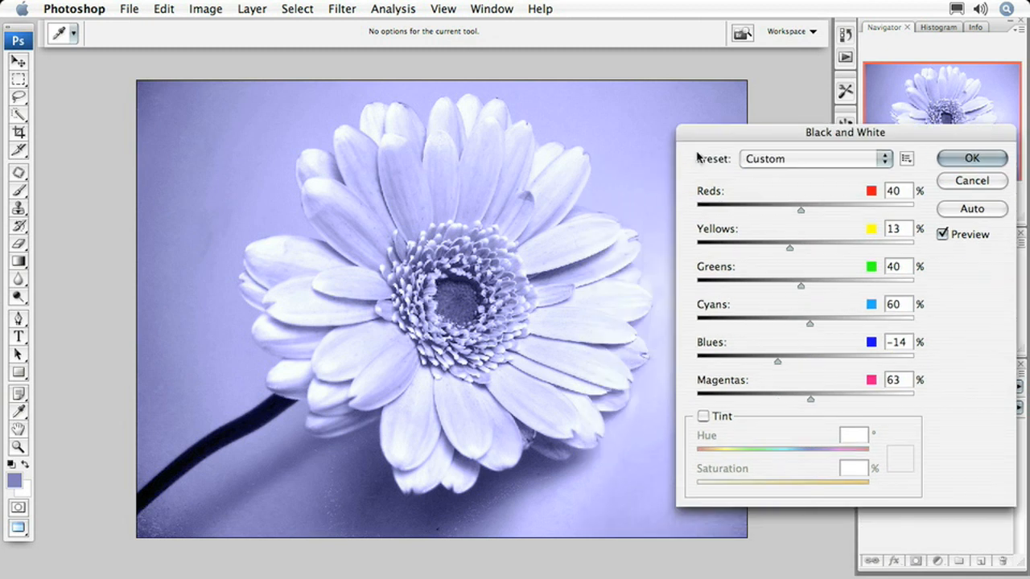
mouse_move(679, 212)
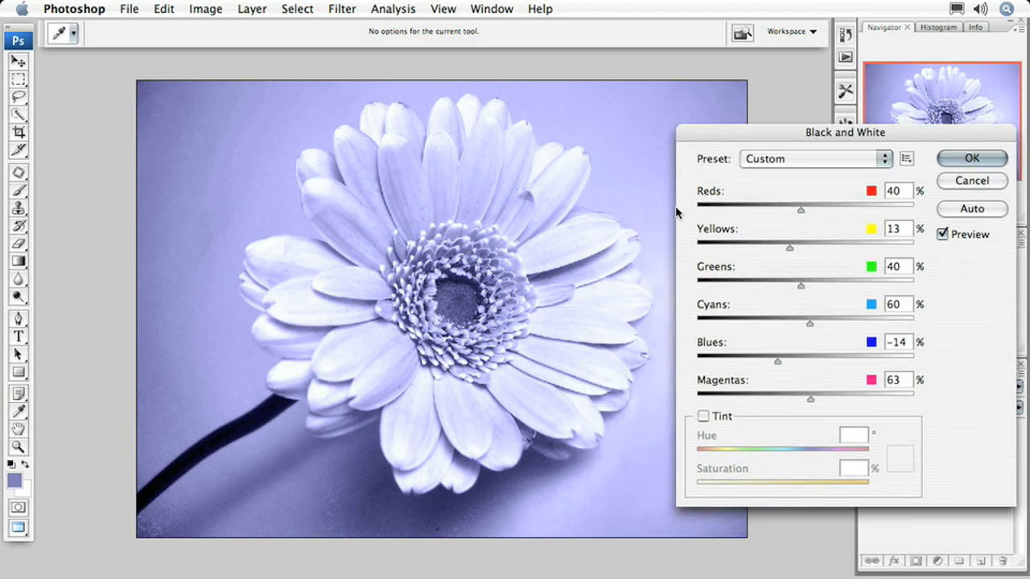
drag(811, 399, 807, 399)
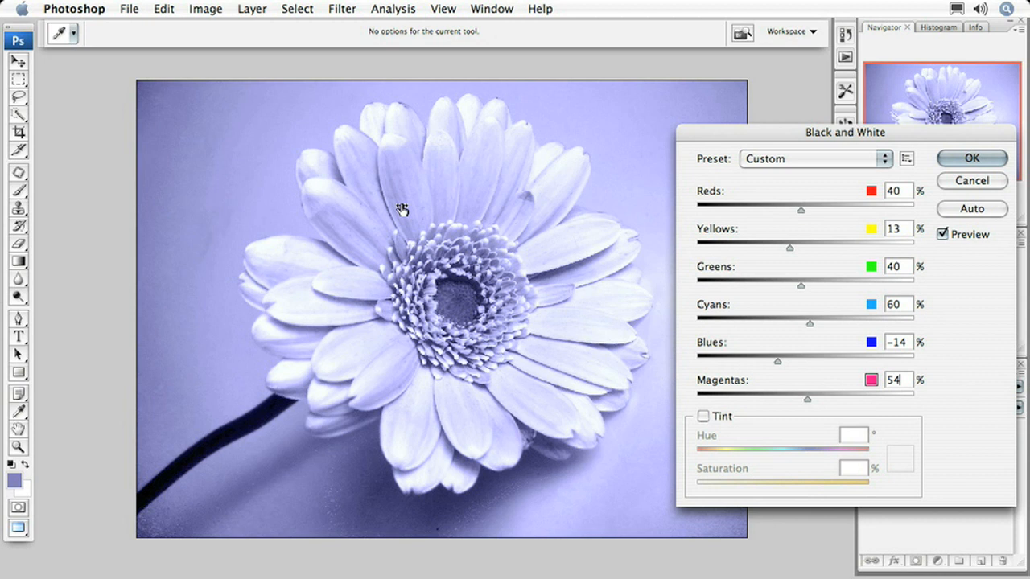
drag(808, 397, 796, 397)
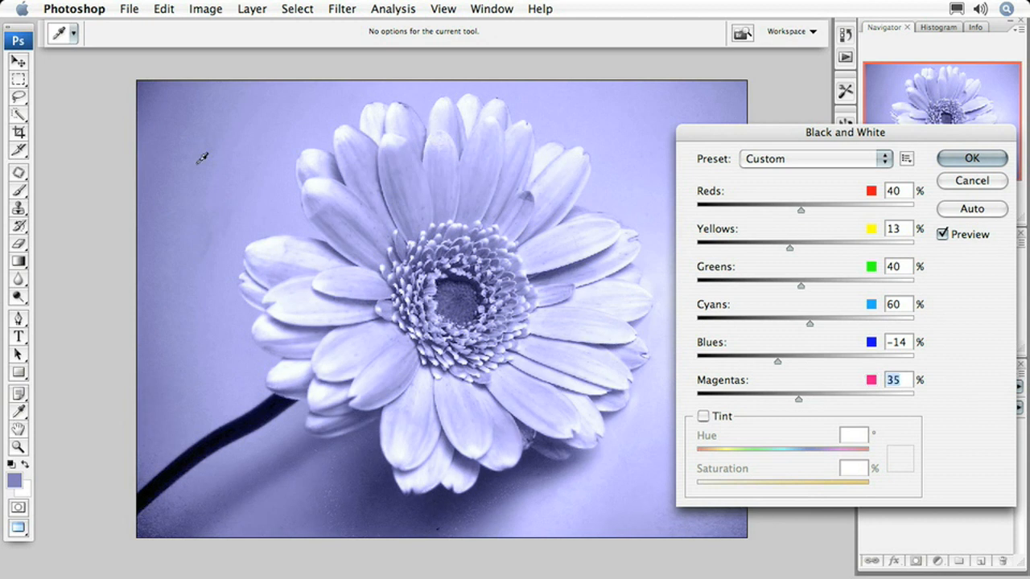
drag(772, 360, 813, 360)
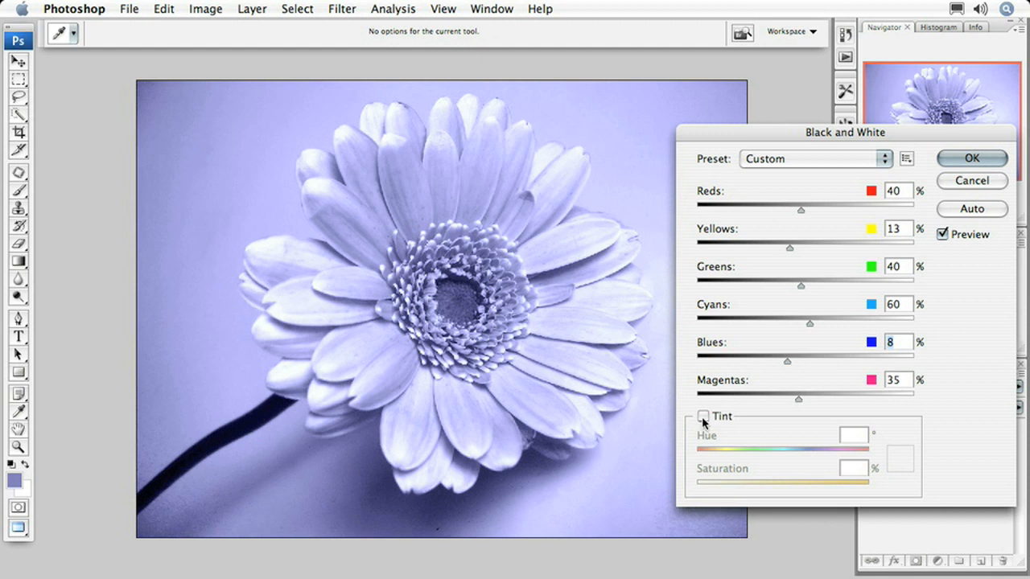
- Toggle the Tint on and back off, then accept the adjustment changes
click(701, 415)
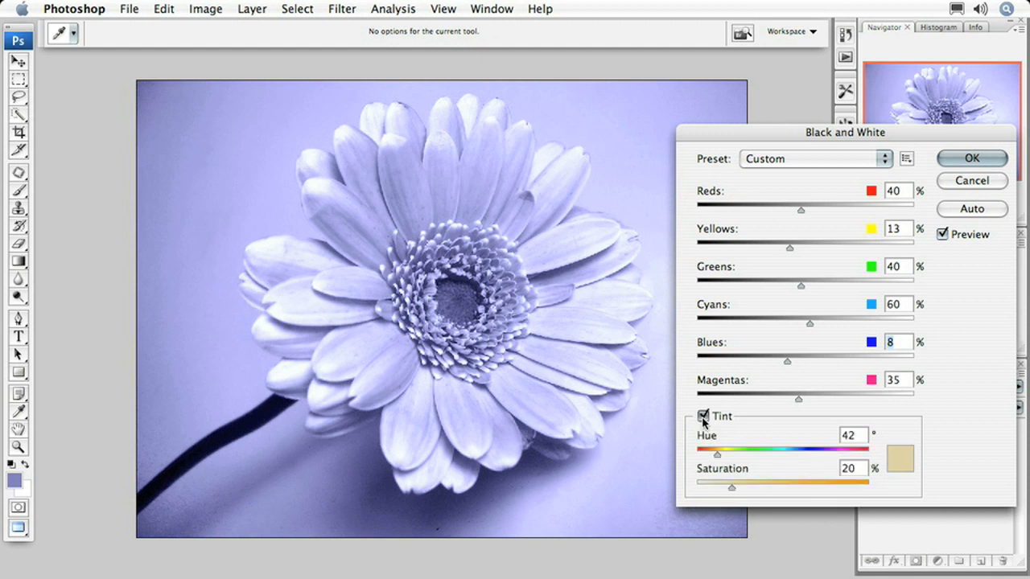
click(705, 415)
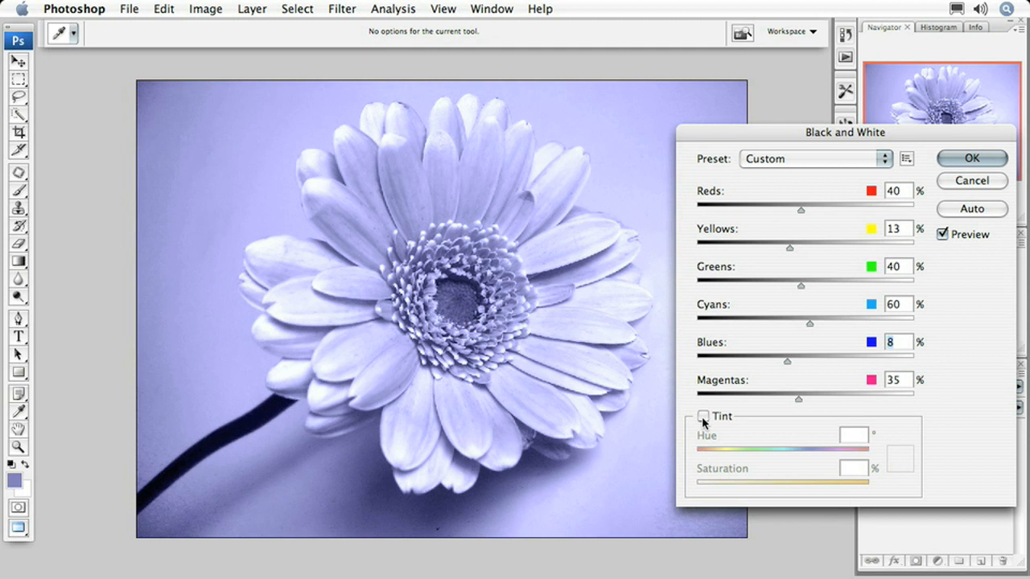
mouse_move(744, 402)
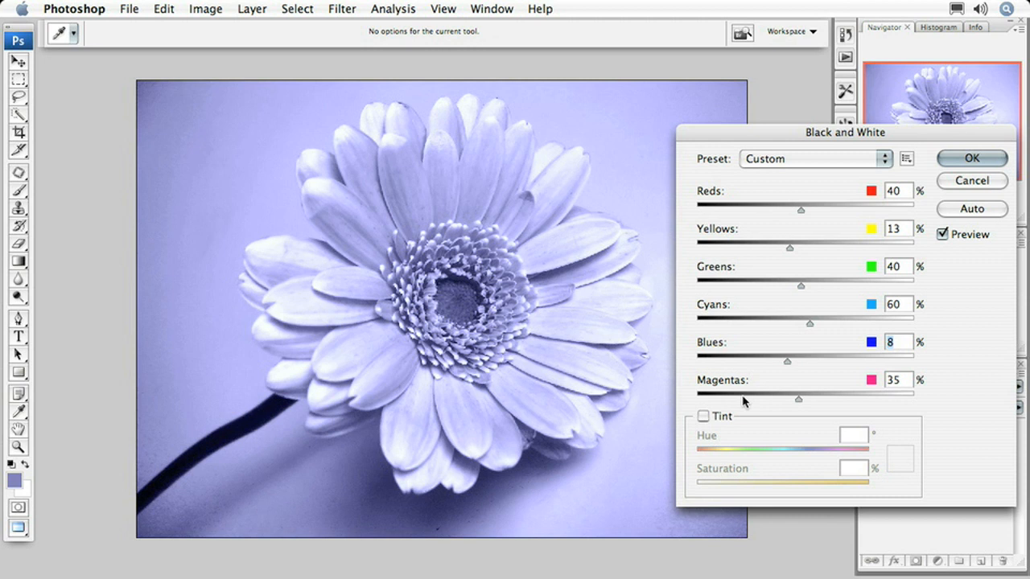
mouse_move(952, 158)
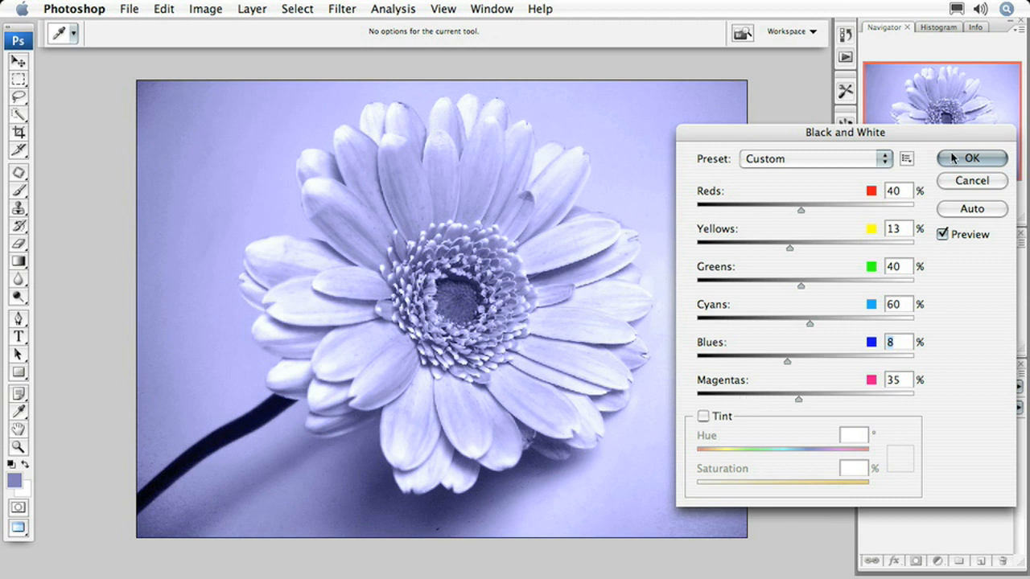
click(972, 157)
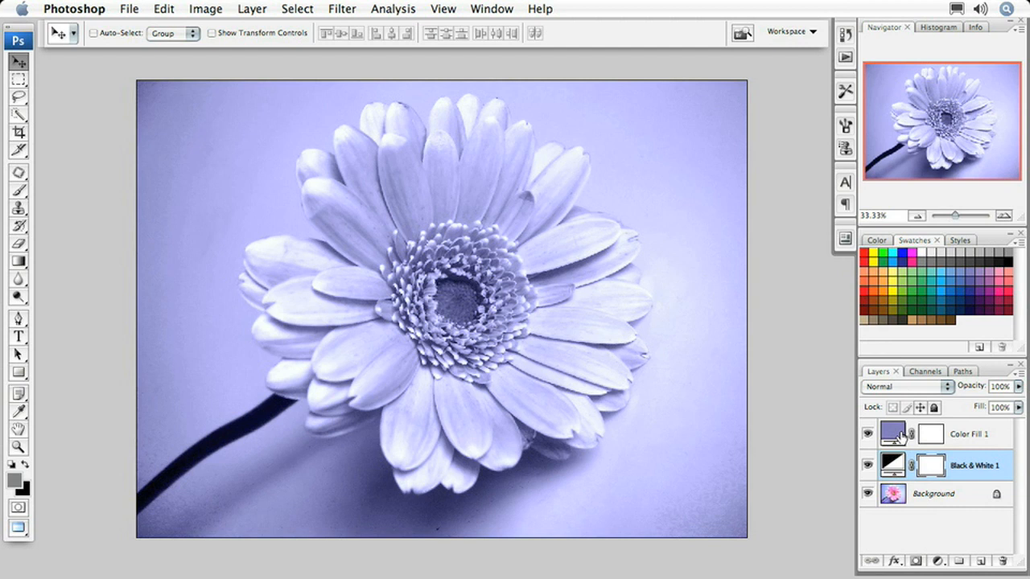
mouse_move(901, 437)
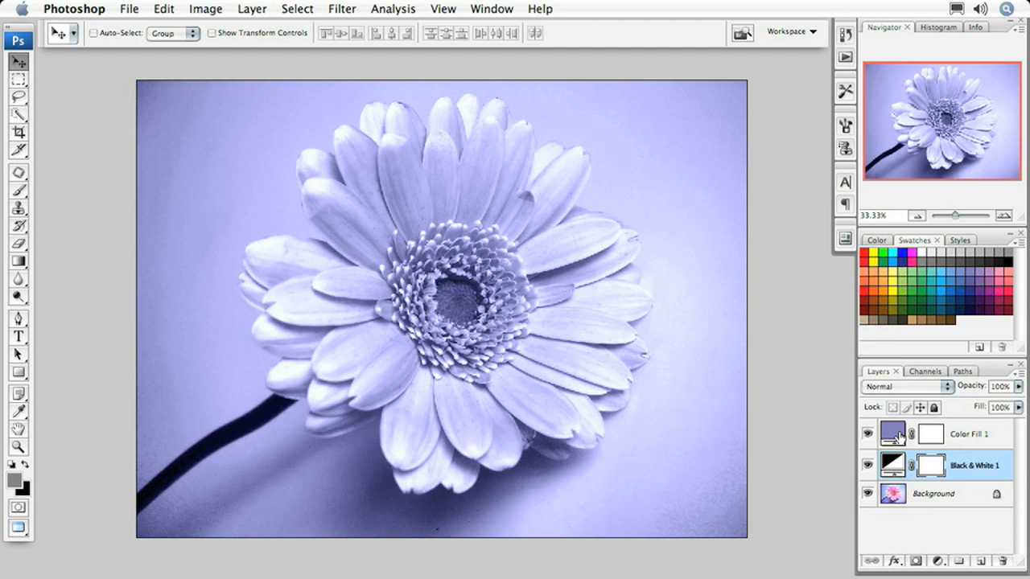
- Reopen the colour picker for the Color Fill 1 layer, showing #8781bd
double_click(891, 433)
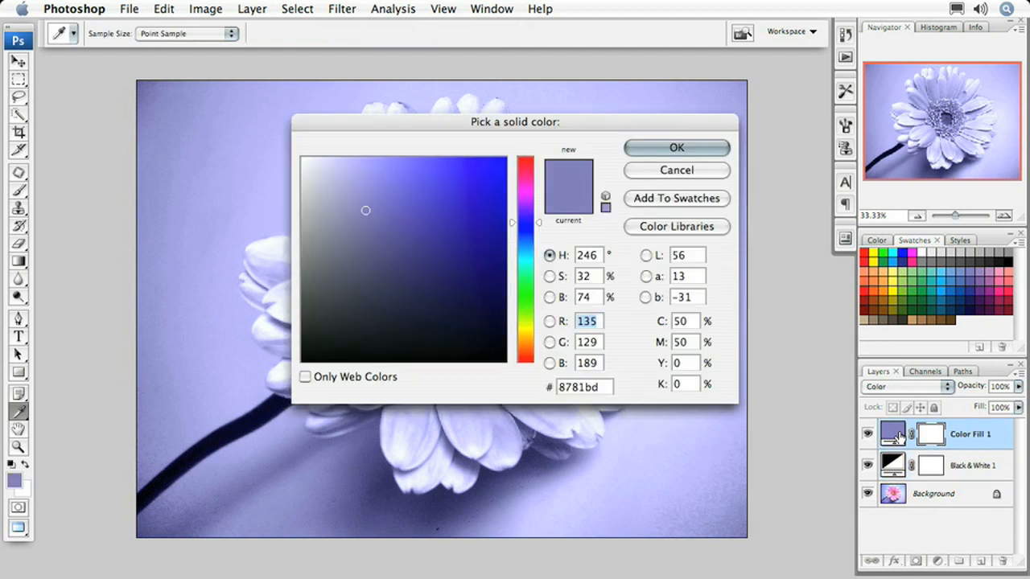